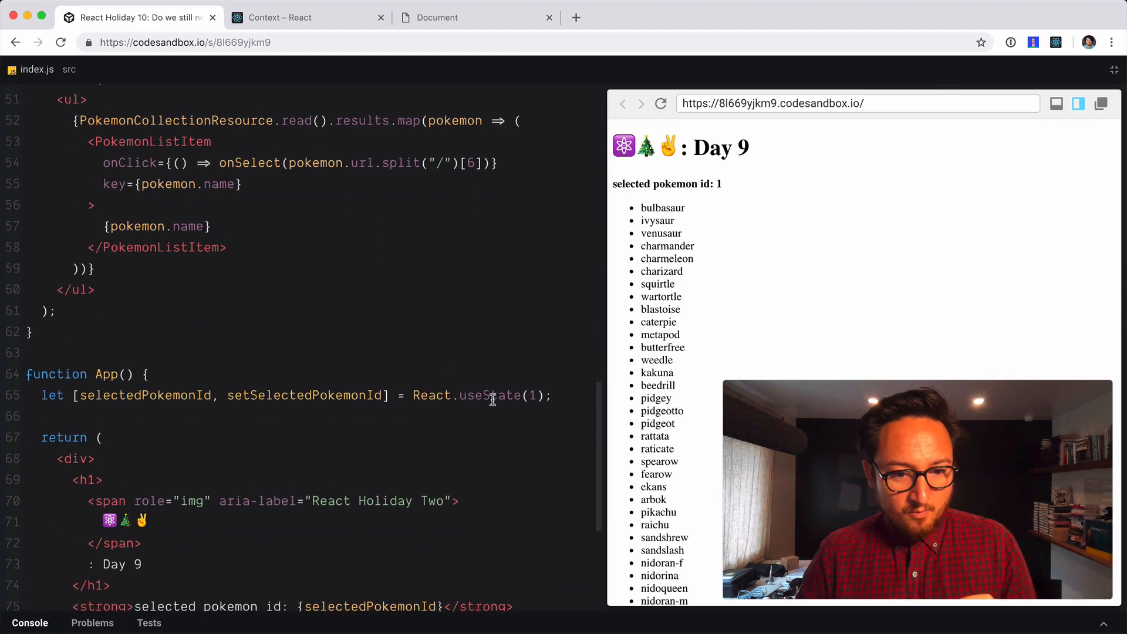
Highlight the useState call, then show the React docs' Context.Consumer section
double_click(490, 395)
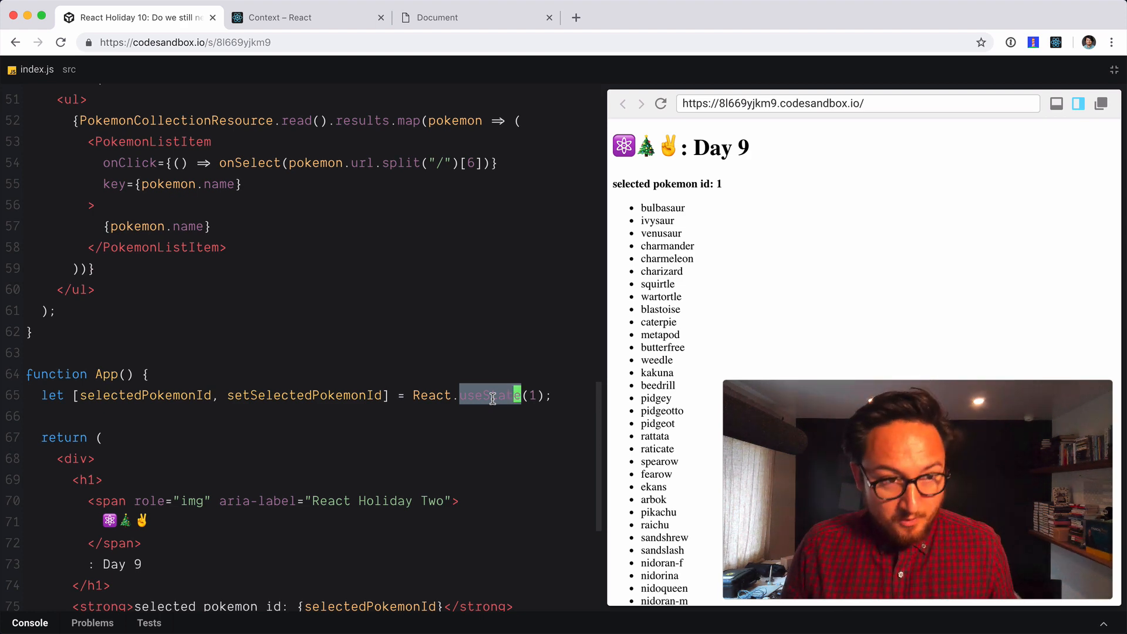
click(301, 17)
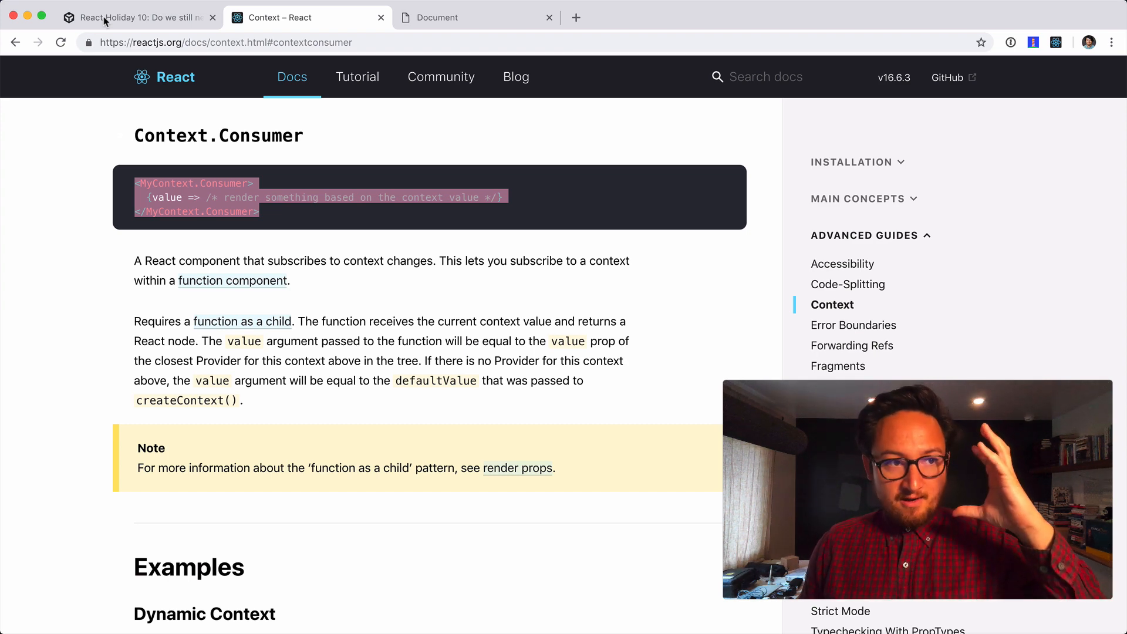
Switch back to the CodeSandbox tab showing App's useState code
click(136, 17)
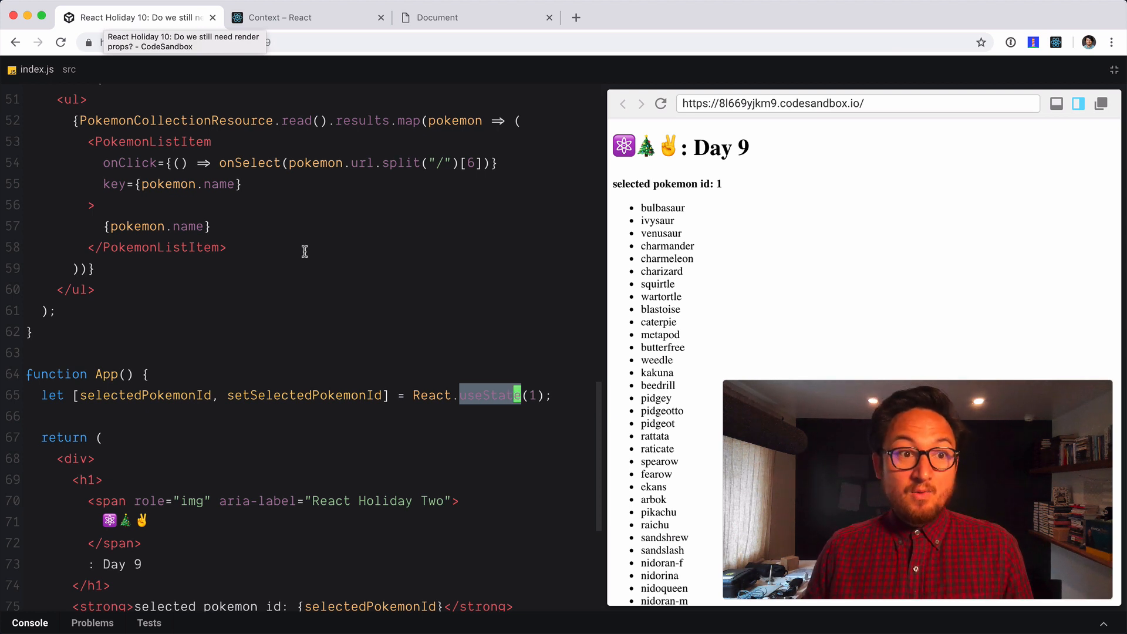
mouse_move(402, 299)
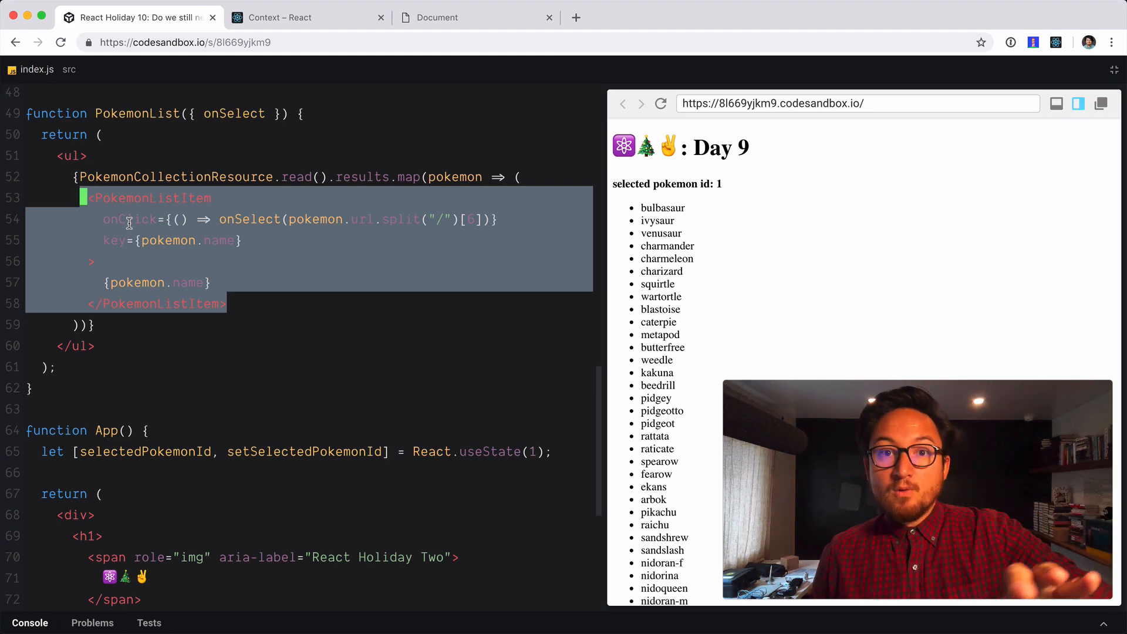
scroll(down, 3)
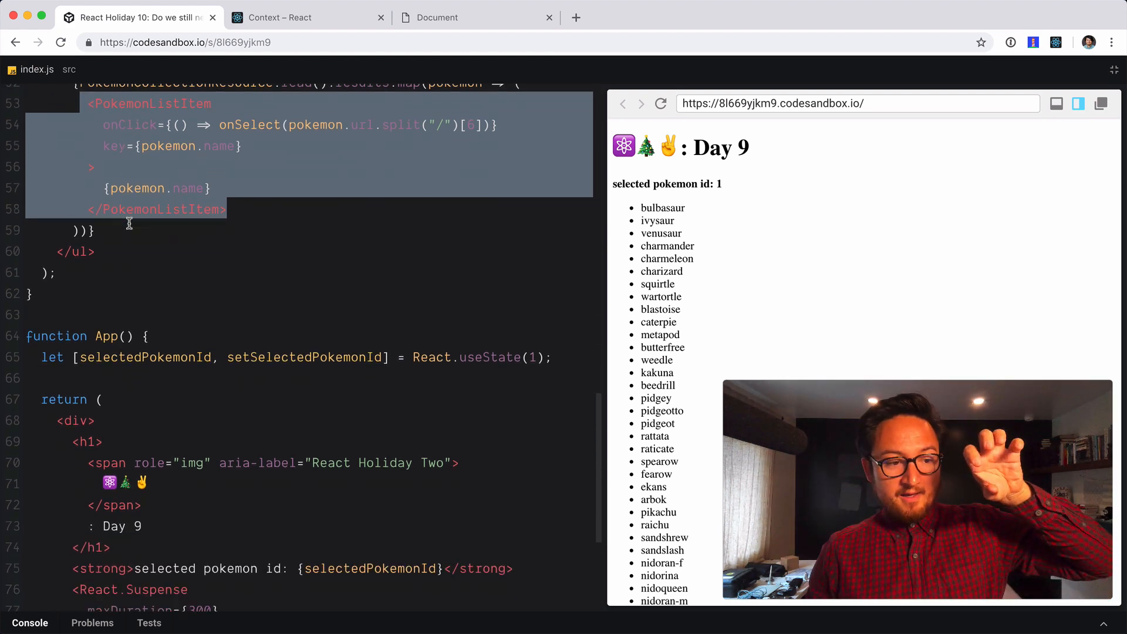
scroll(down, 3)
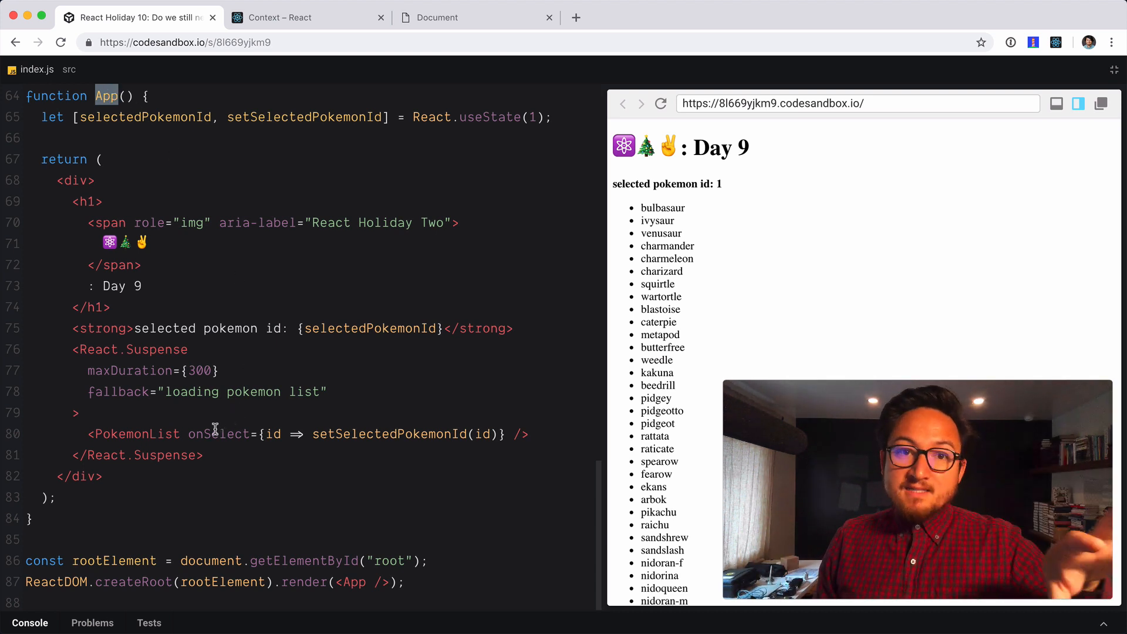
double_click(219, 433)
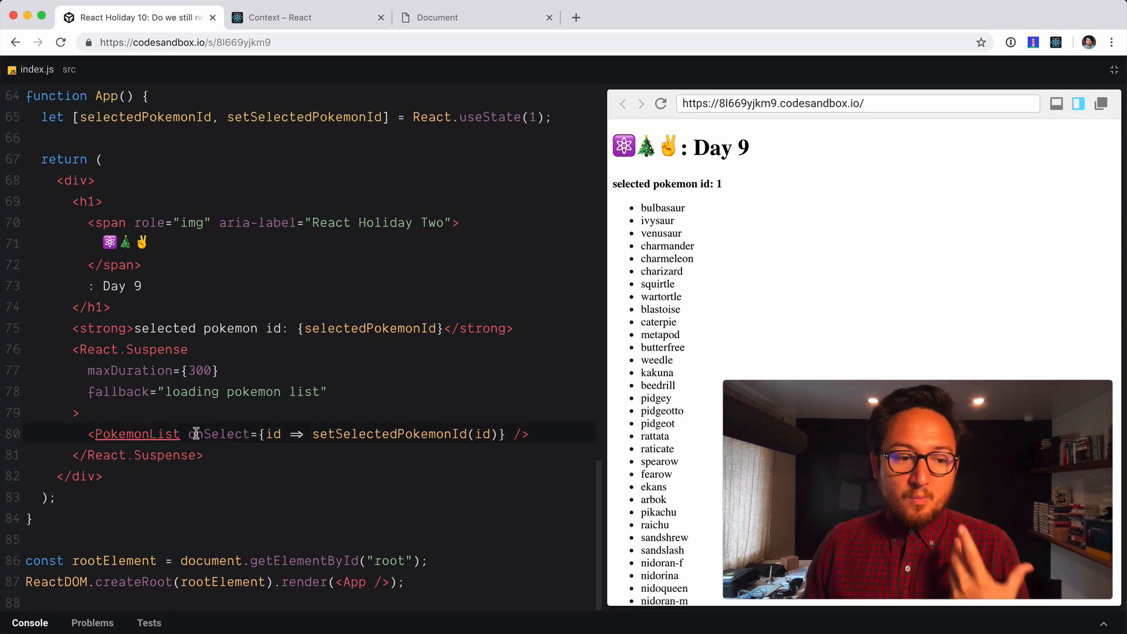
double_click(221, 433)
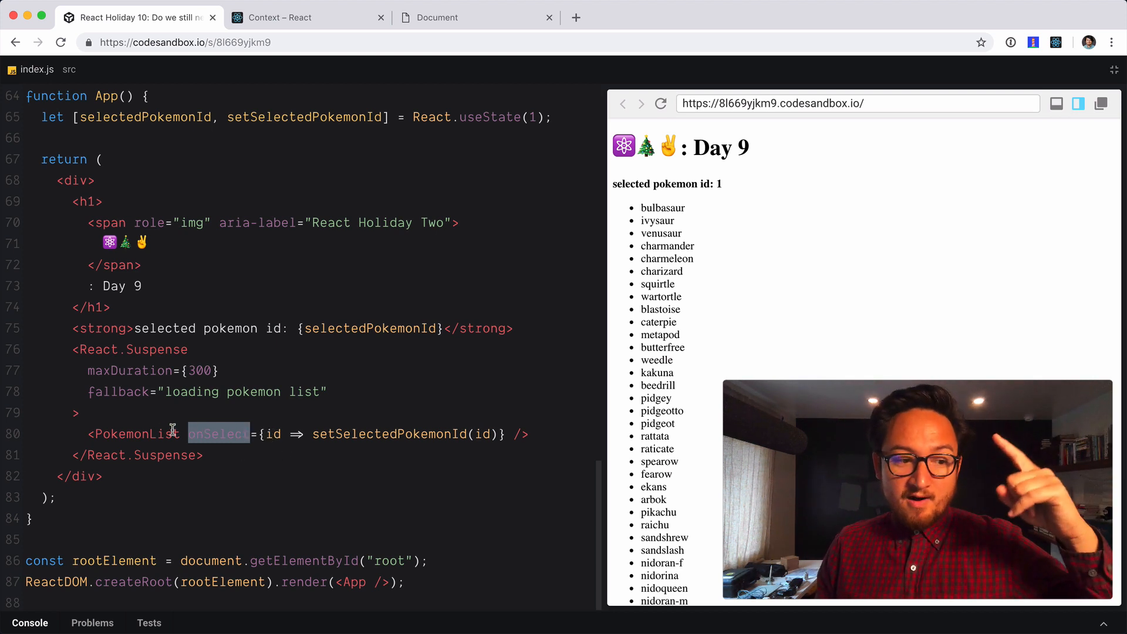
double_click(133, 433)
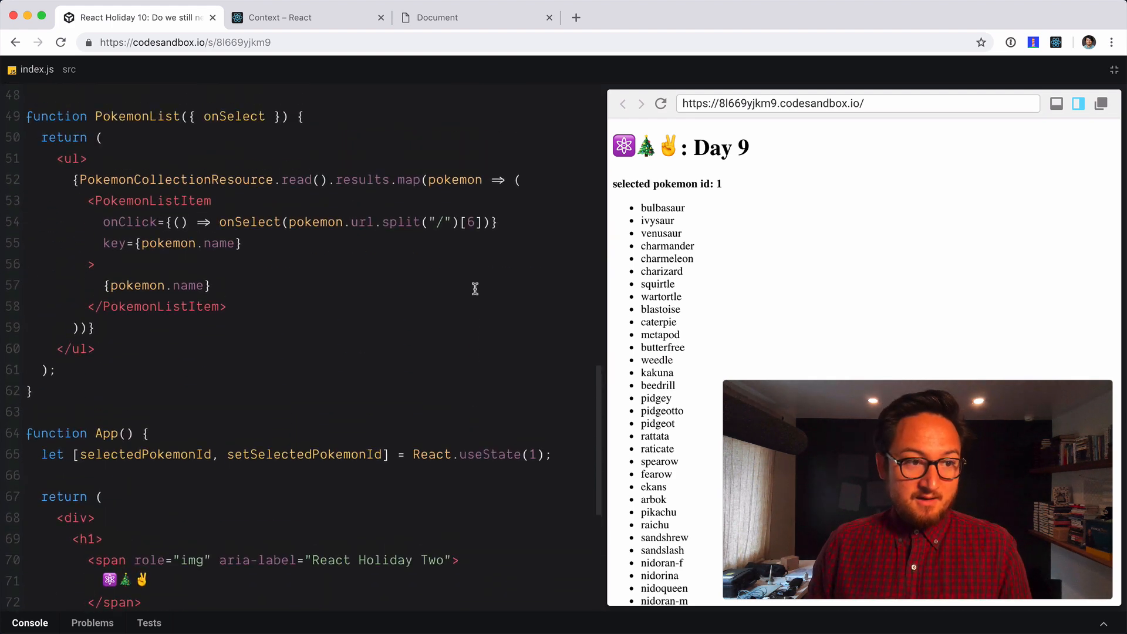
double_click(233, 116)
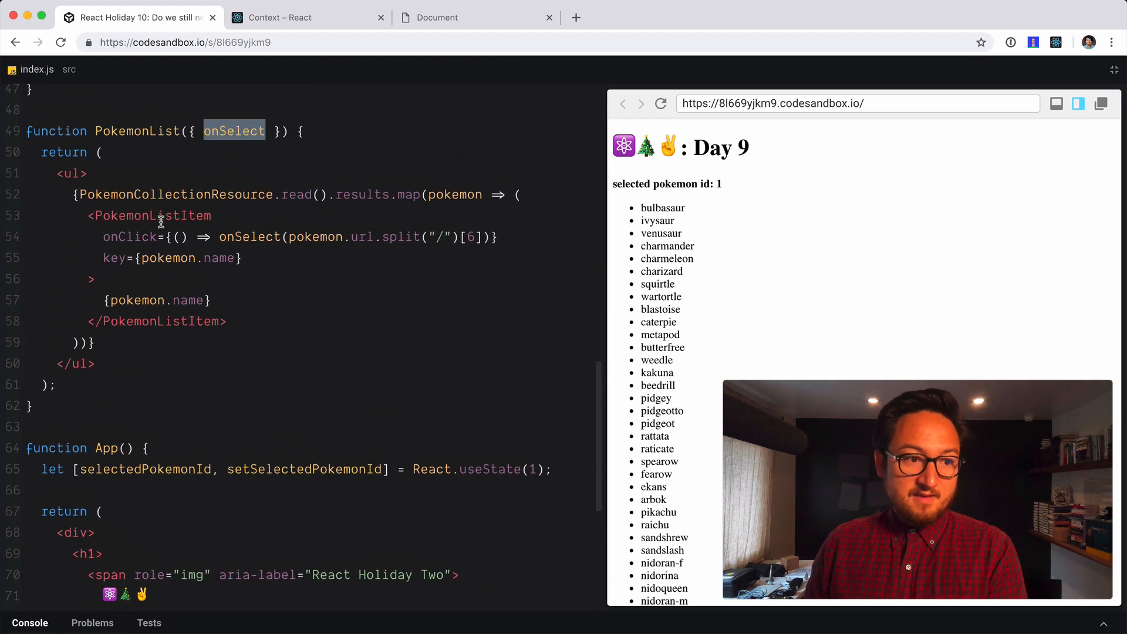
double_click(130, 236)
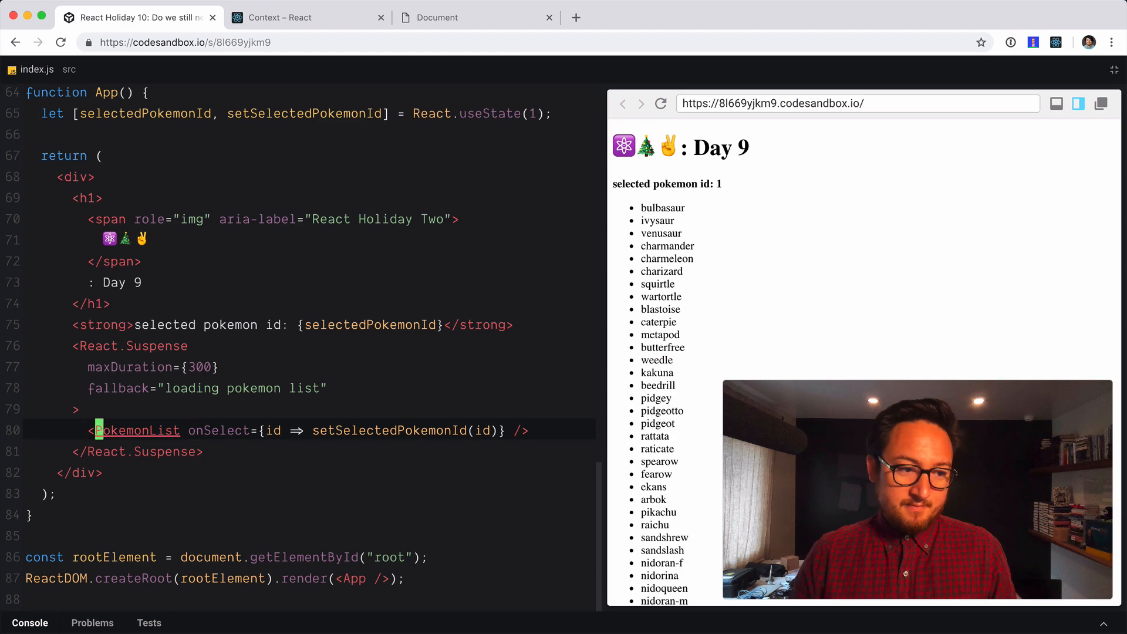
Comment out line 80's onSelect PokemonList and add <PokemonList renderItem={} /> above it
text({/)
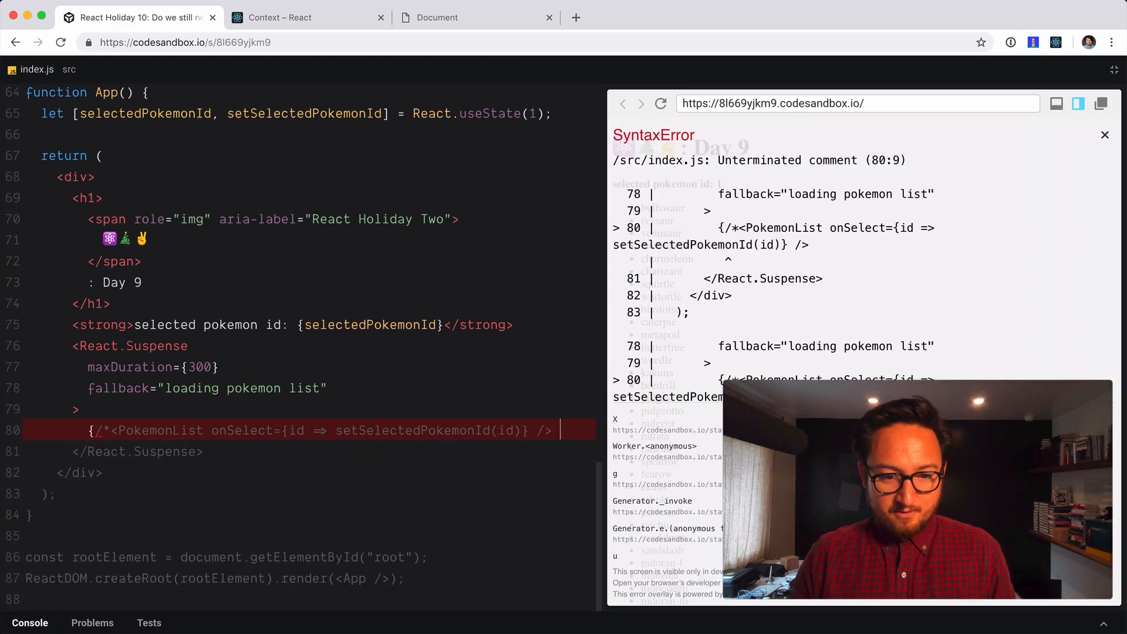
text(*)
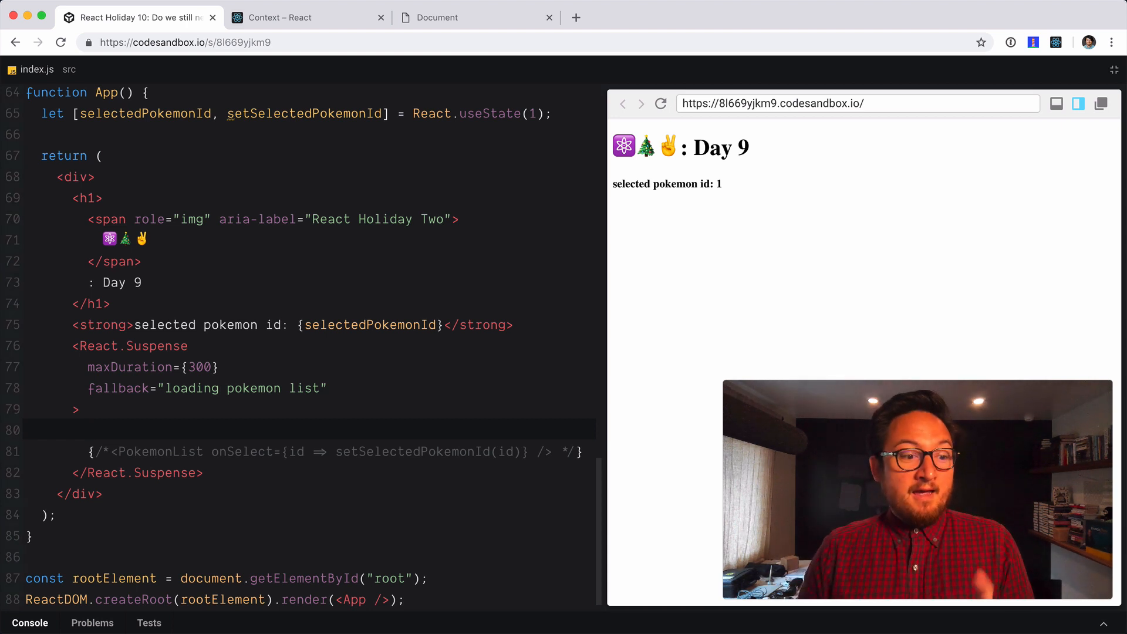
text(<PokemonList  />)
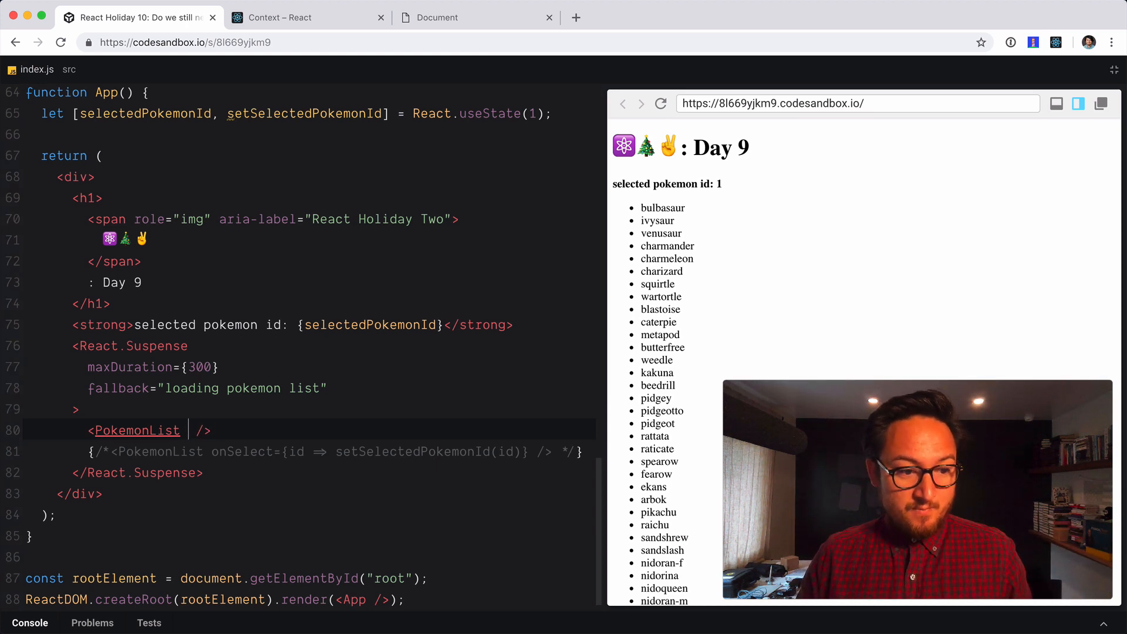
text(renderItem={})
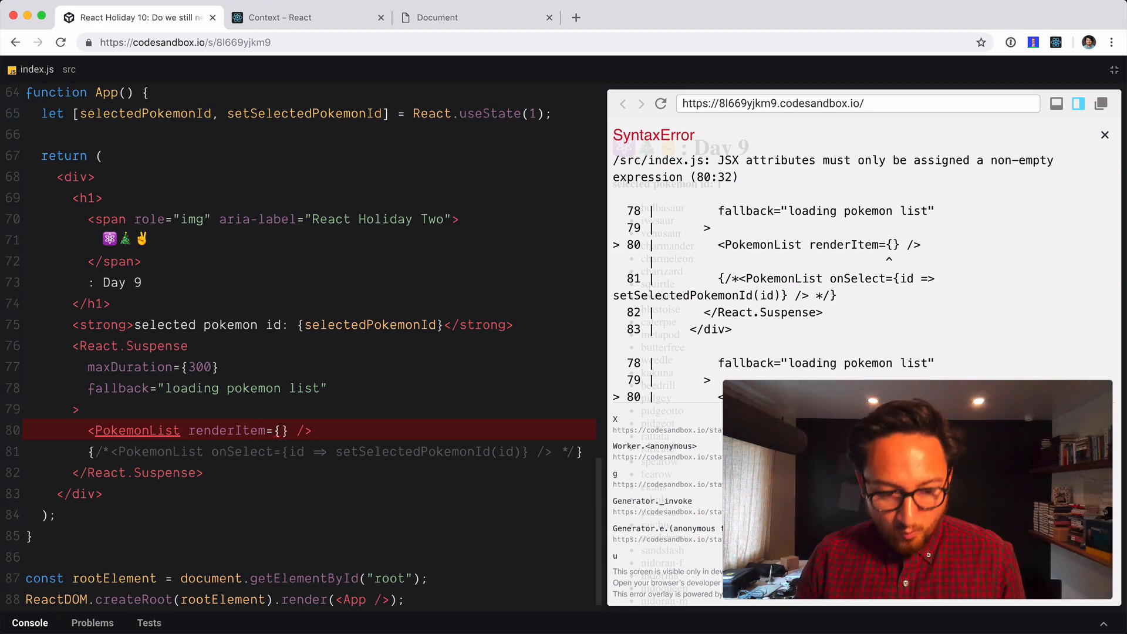
Start an arrow function in renderItem and move PokemonListItem JSX into it
text(() =>)
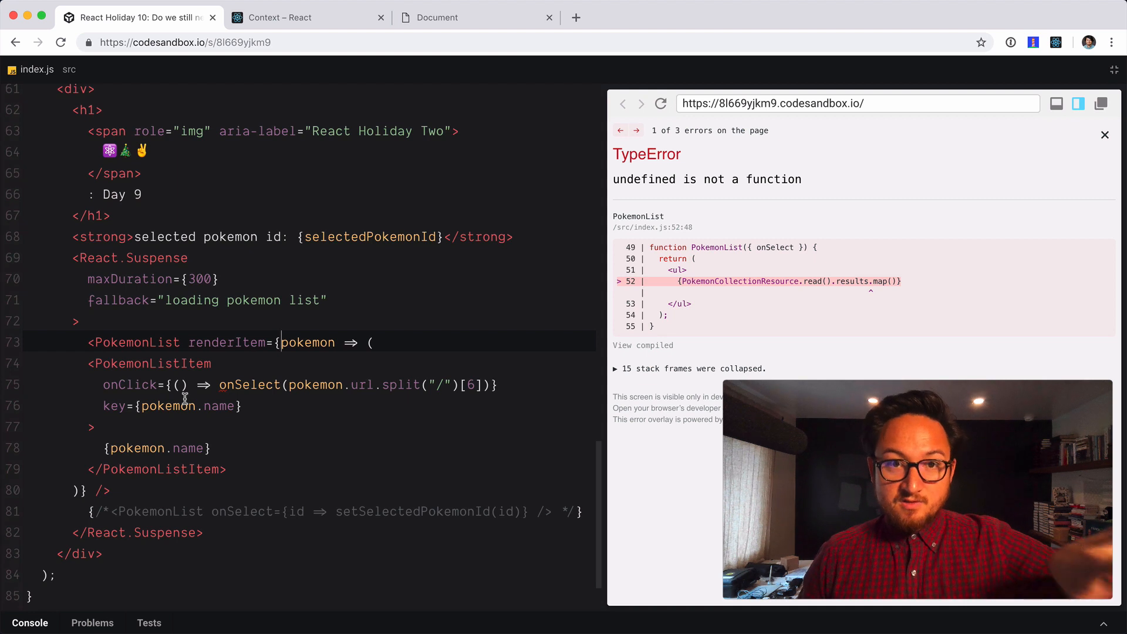
double_click(249, 384)
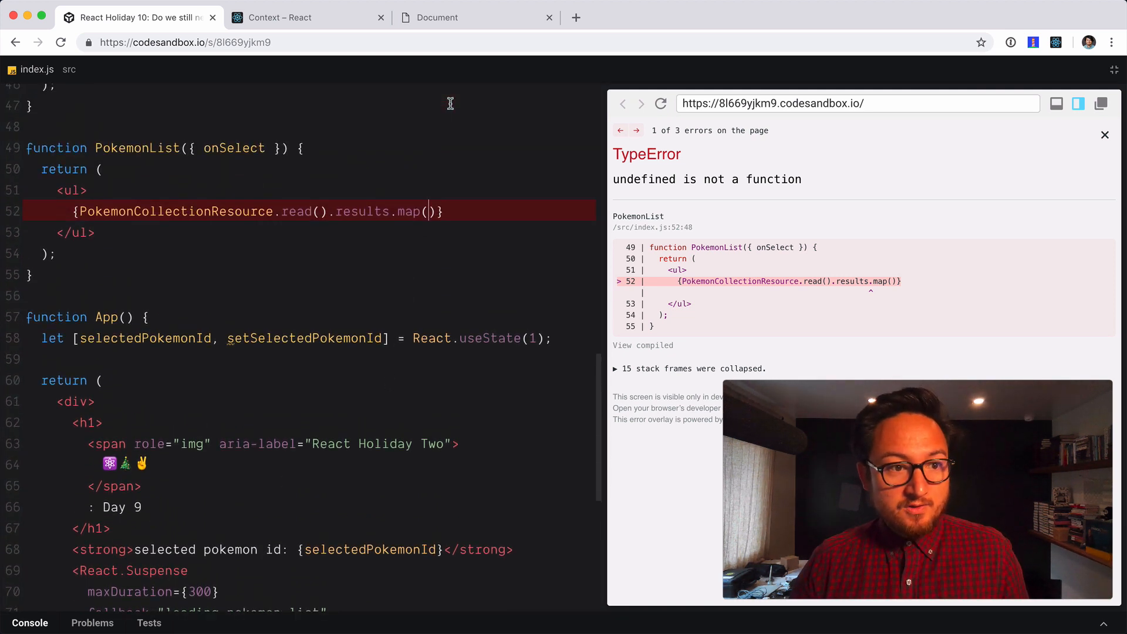
Rename PokemonList's onSelect parameter to renderItem and call renderItem inside the map
text(renderItem)
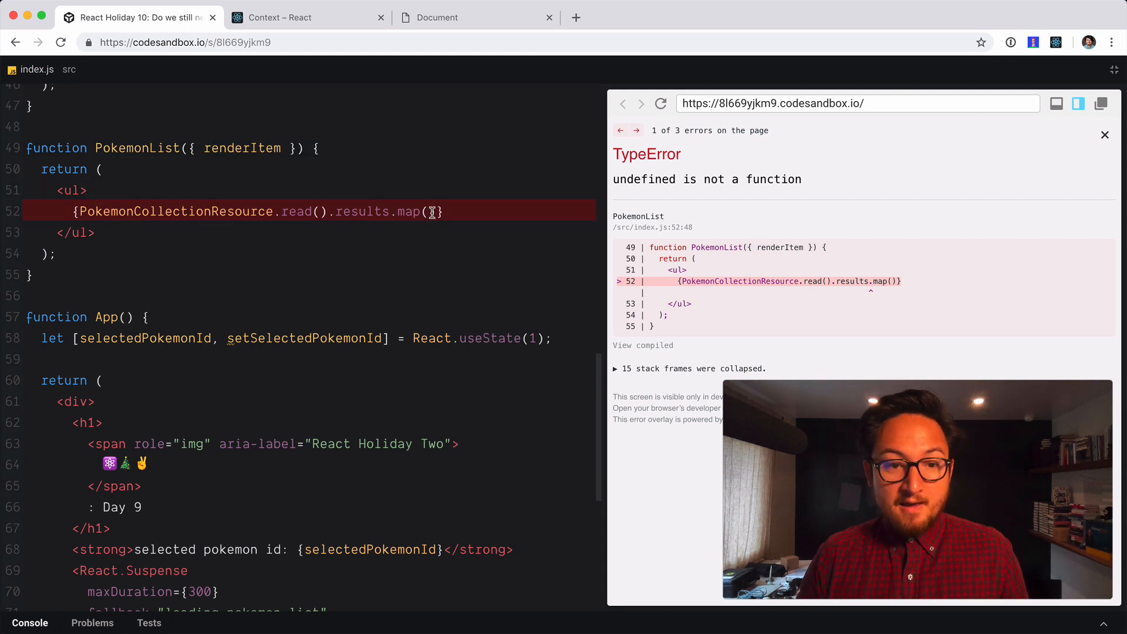
text(pokemon =>)
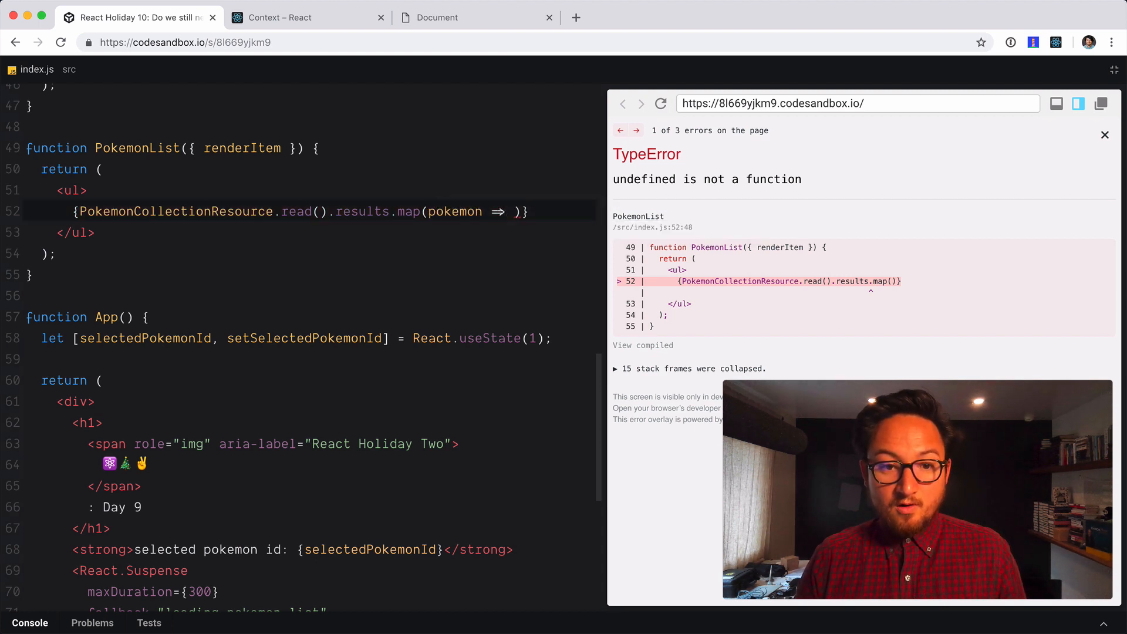
text(render(item))
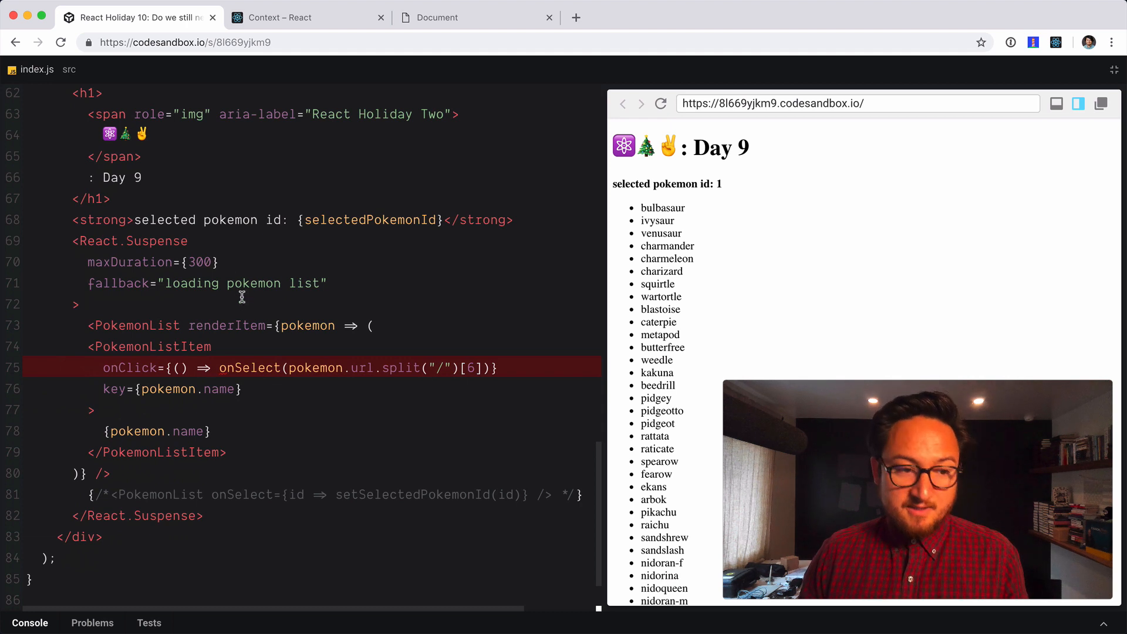
Click a pokemon in the preview to check the selected id, dismissing the Save Page dialog
double_click(130, 367)
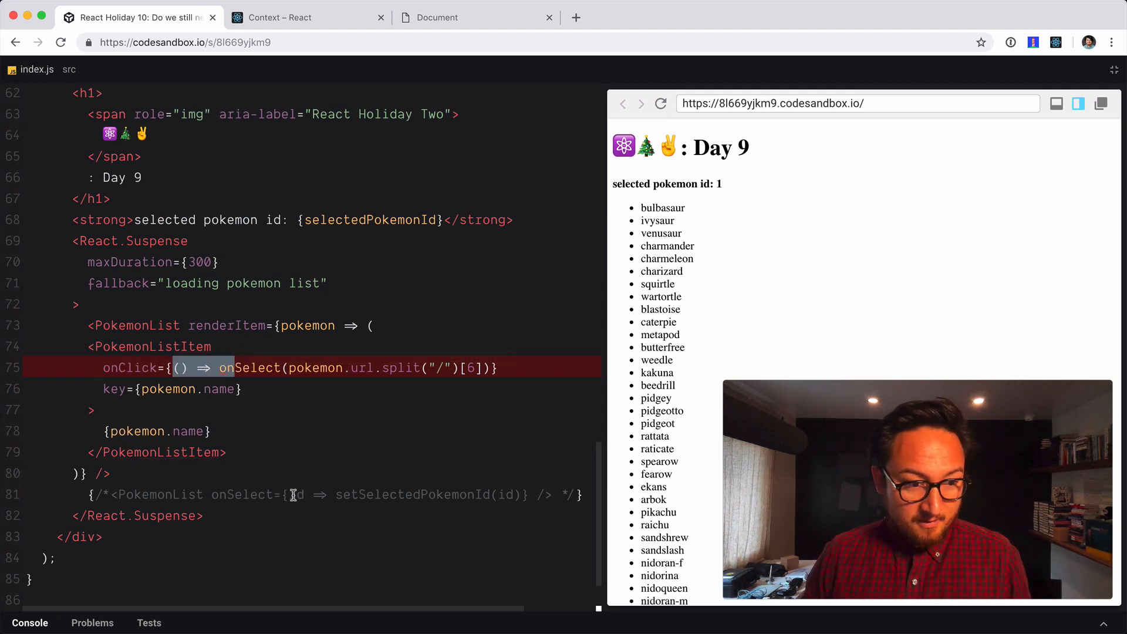
double_click(413, 494)
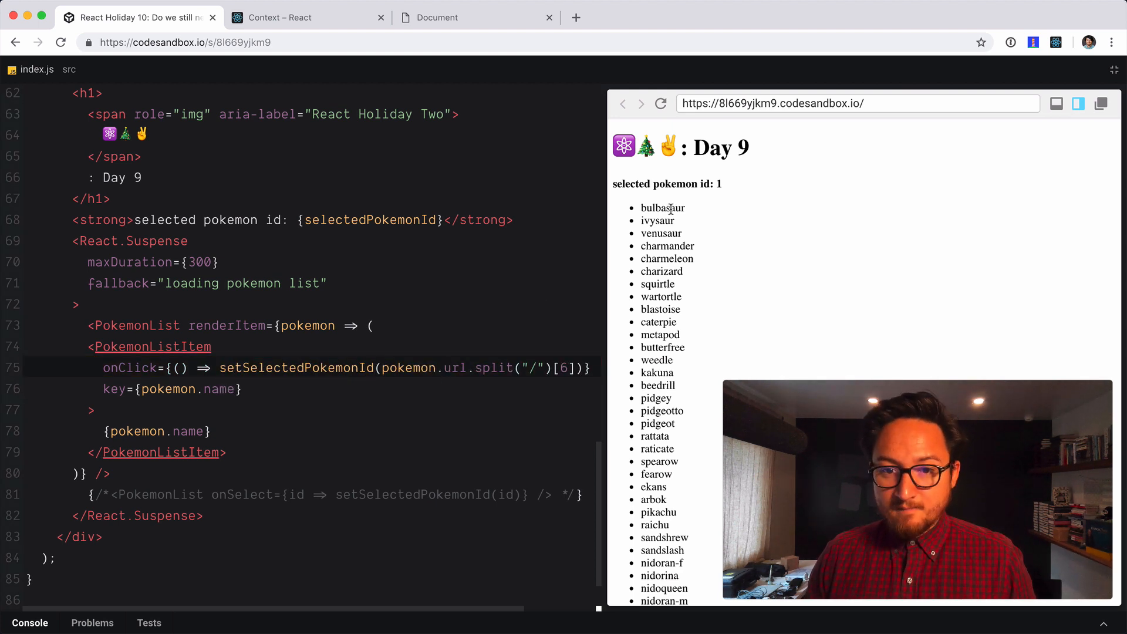
click(657, 398)
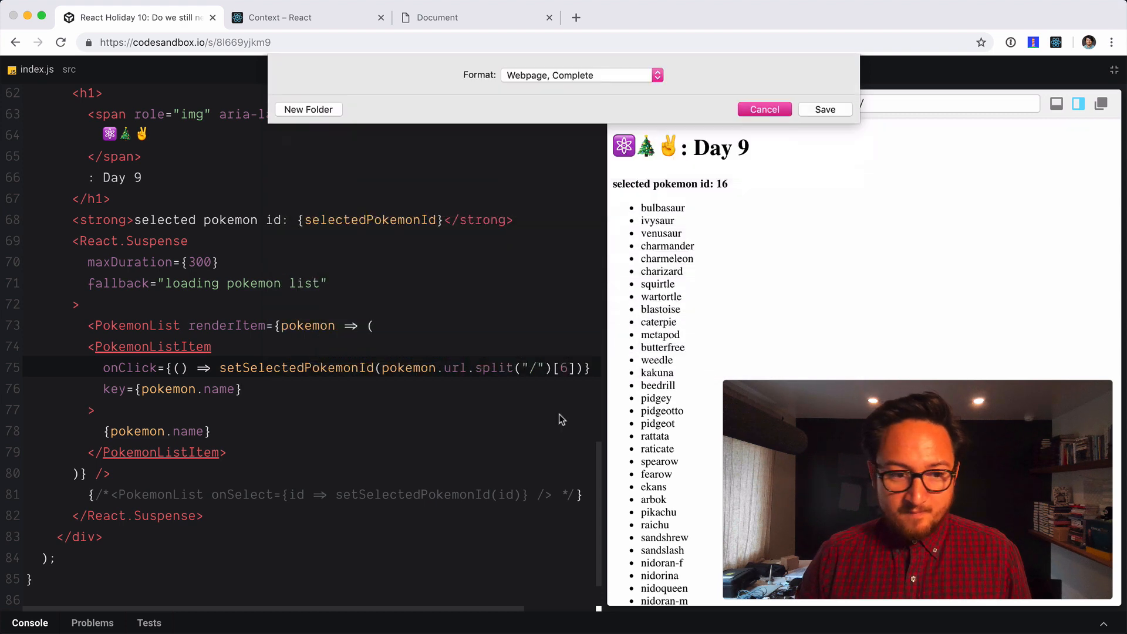
click(763, 109)
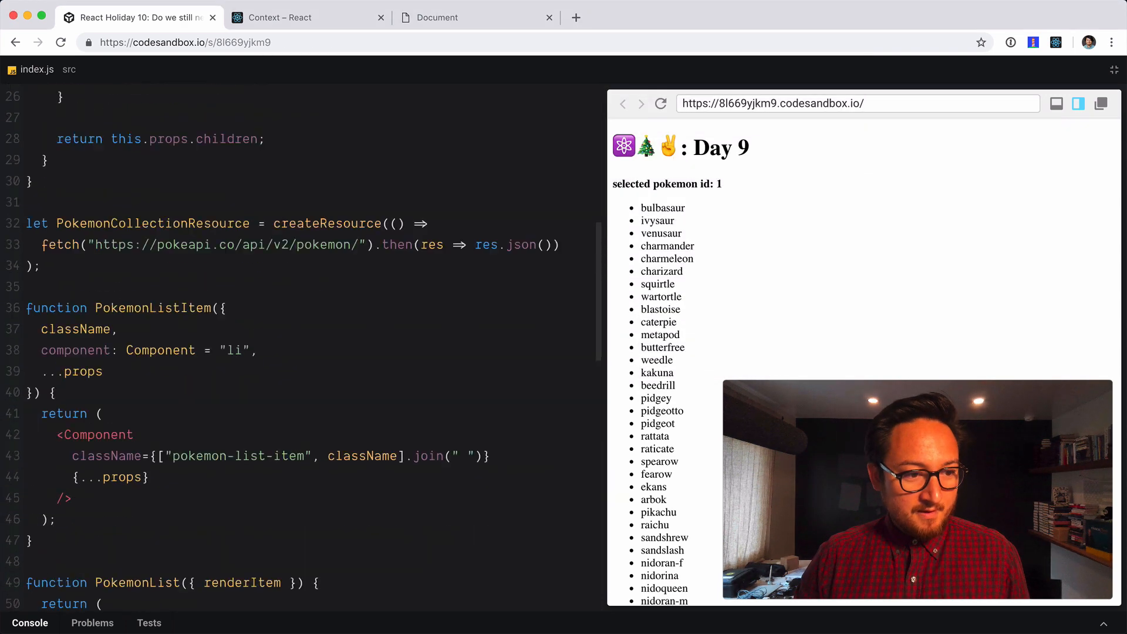
scroll(down, 3)
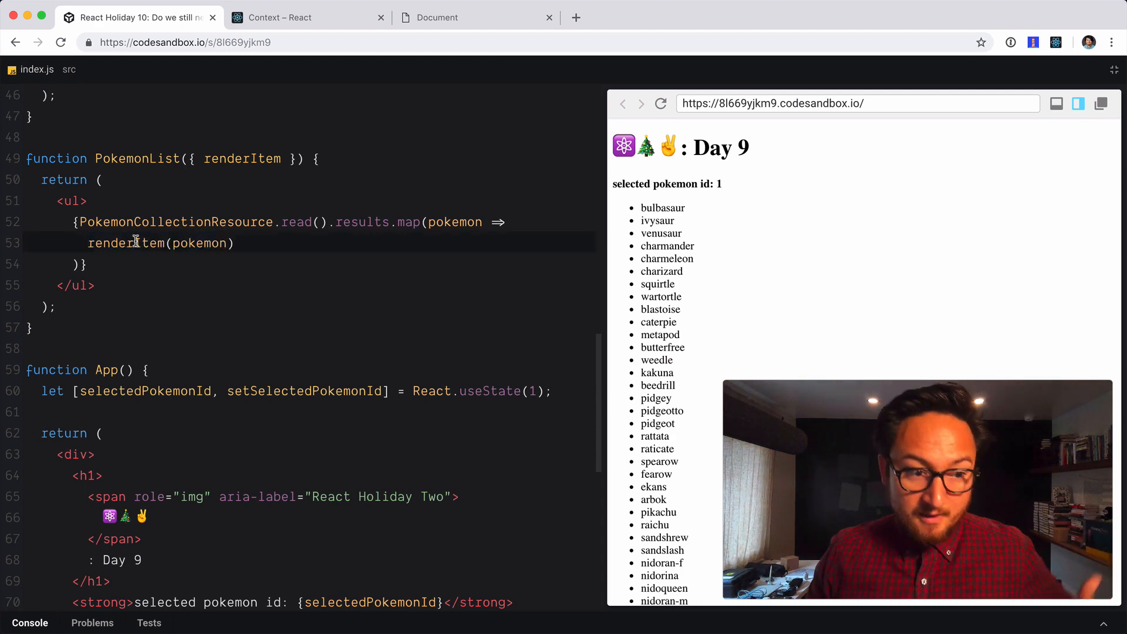
scroll(down, 3)
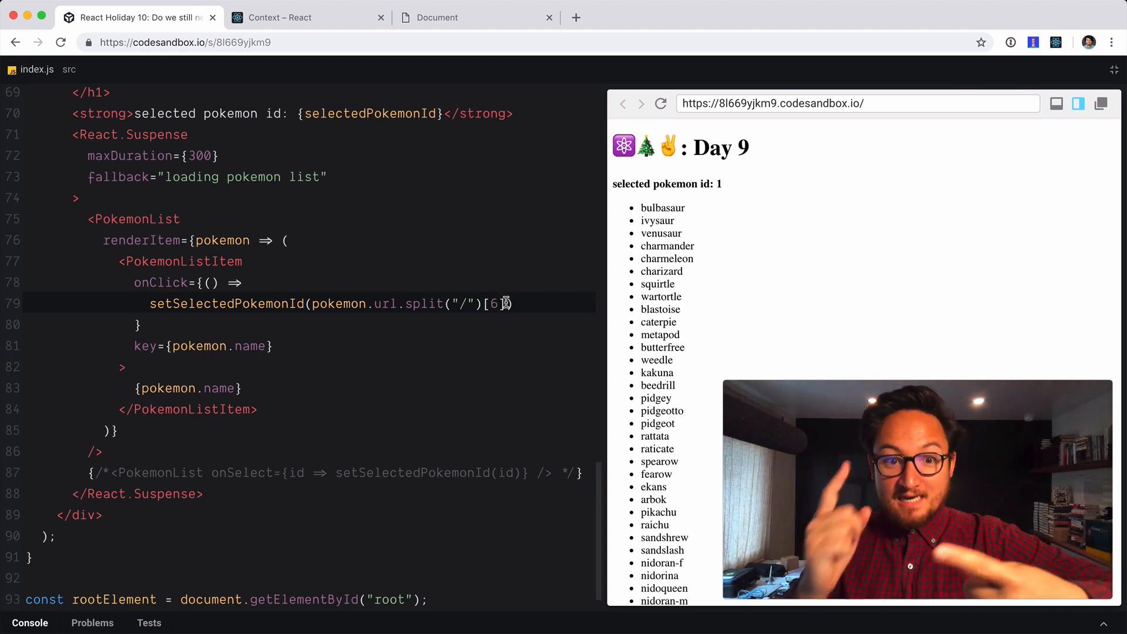
Replace the url.split id expression in App's click handler with pokemon.id
drag(350, 304, 507, 304)
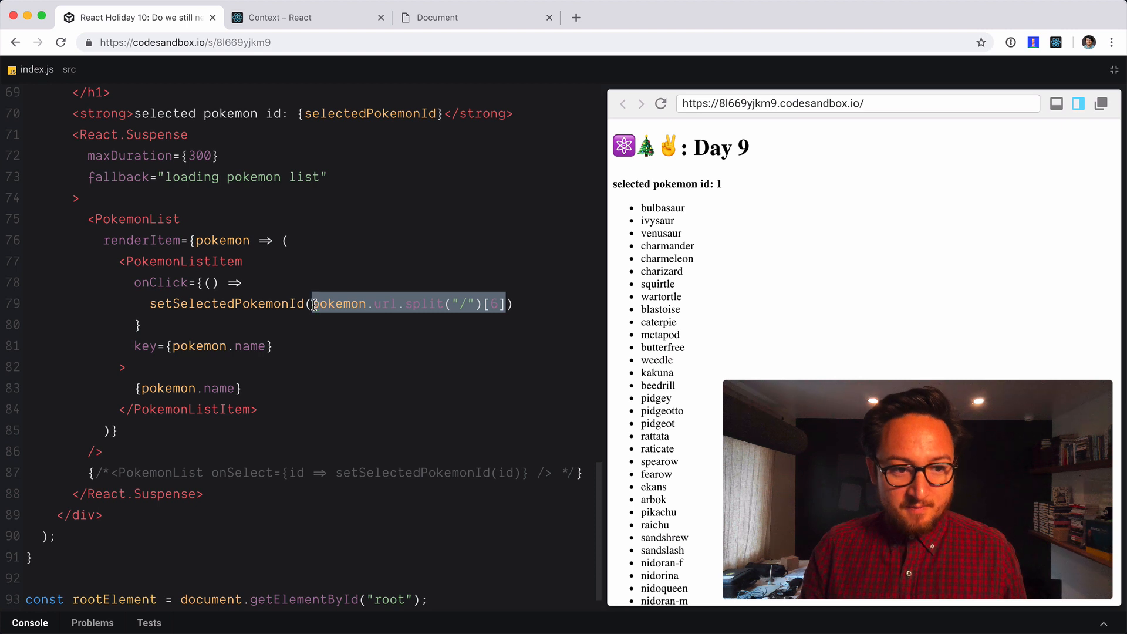
key(Delete)
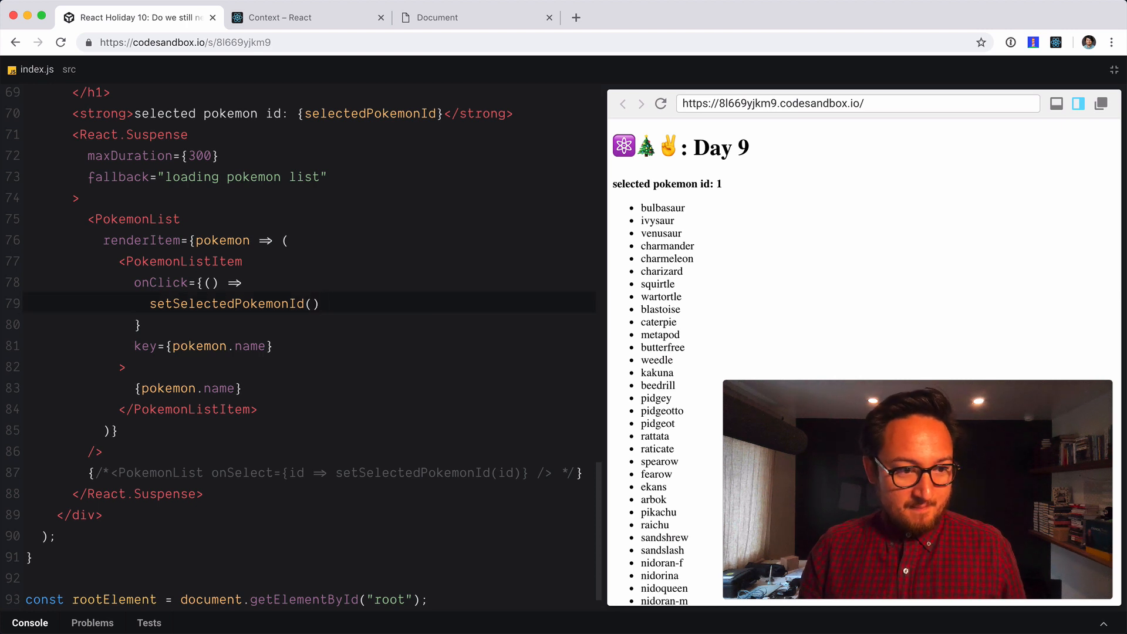
text(p)
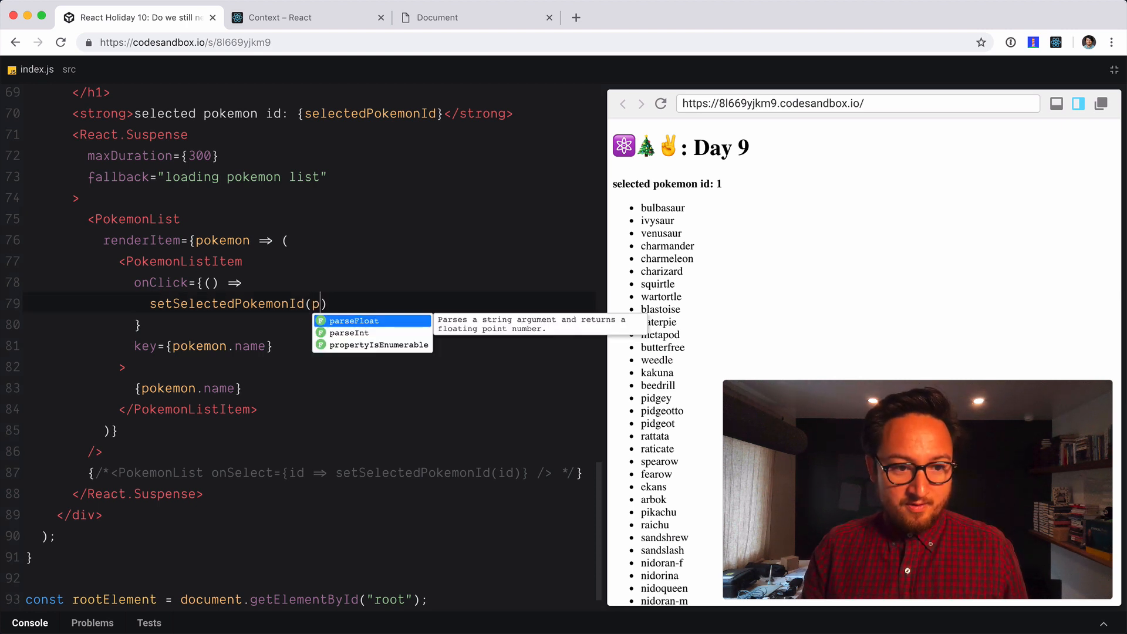
text(okemon.id)
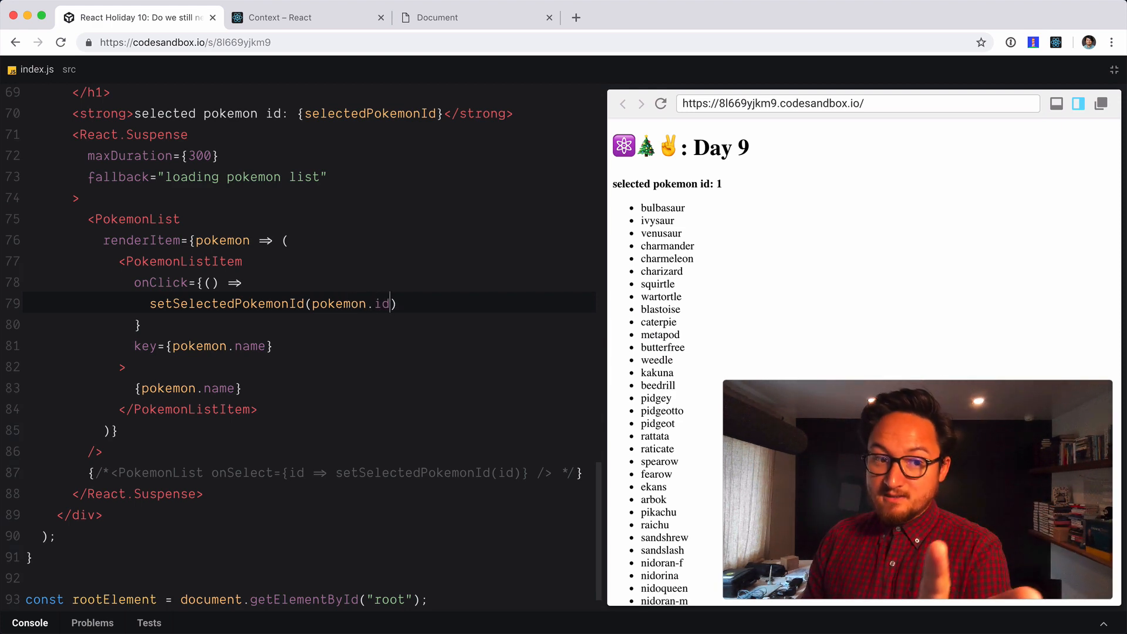
Change the list item's key from the name property to pokemon.id
text(h)
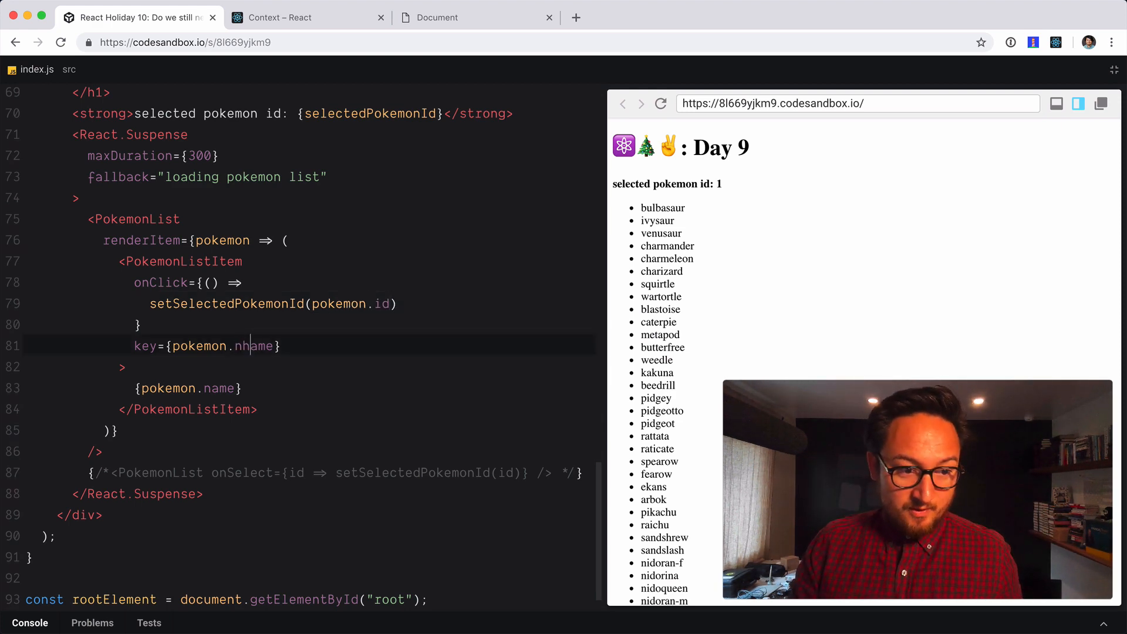
key(Backspace)
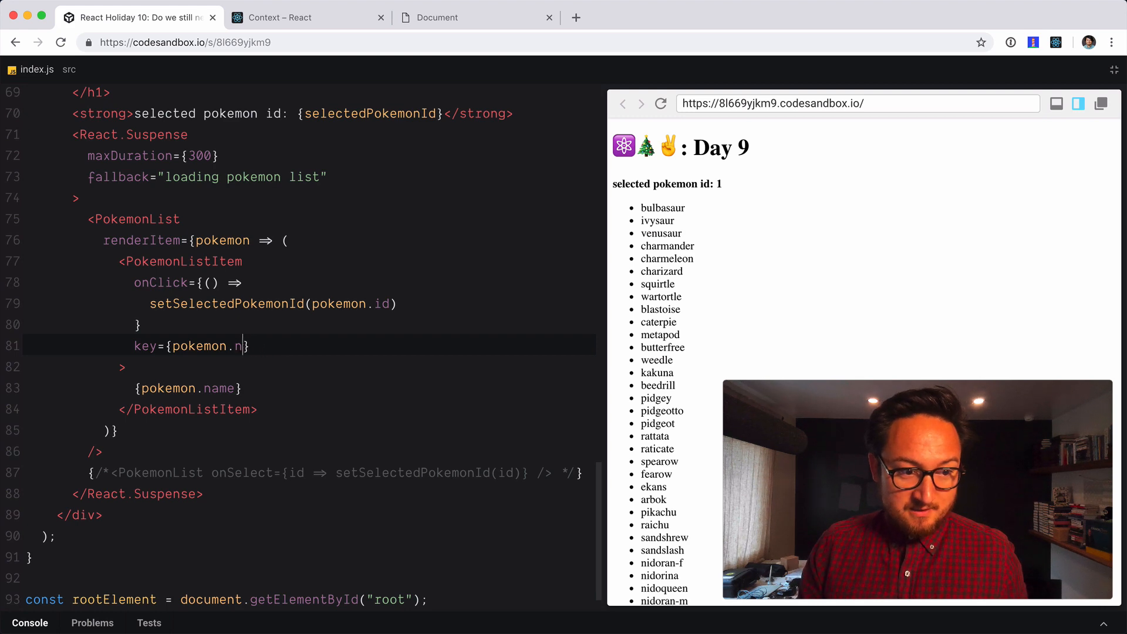
text(id)
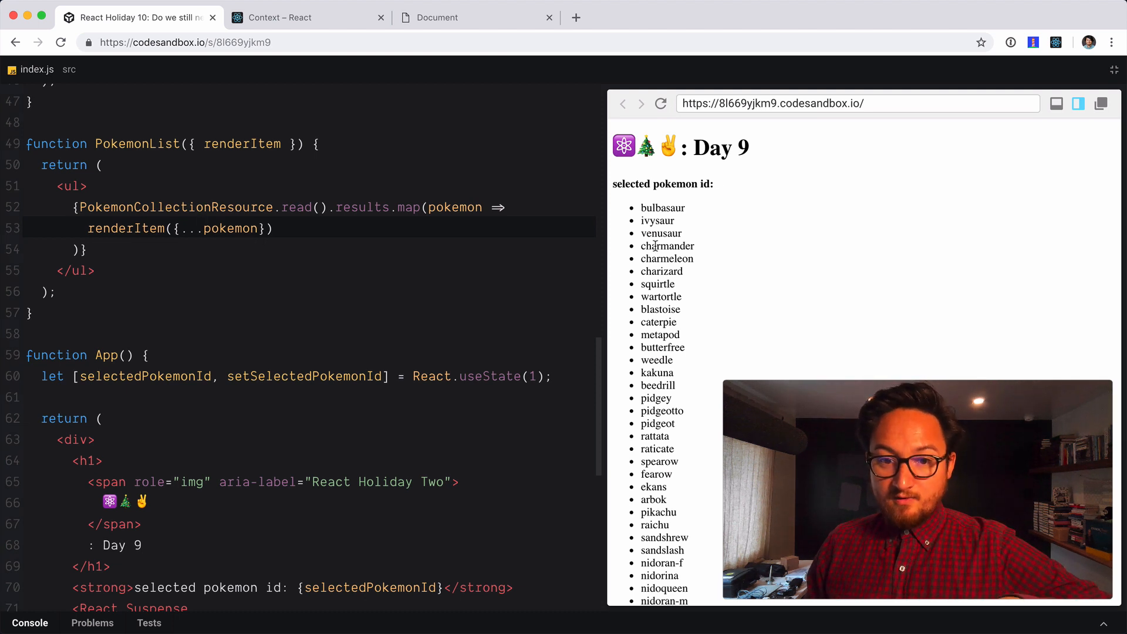
mouse_move(661, 321)
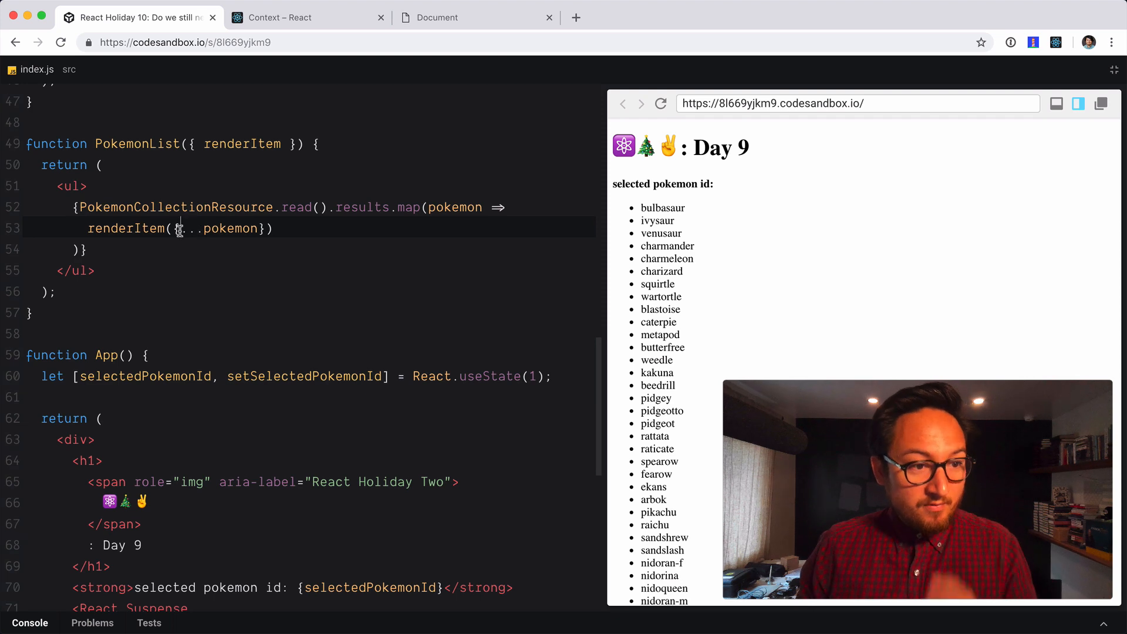
Add id: pokemon.url.split("/")[6] before the spread in renderItem's argument
text(id:)
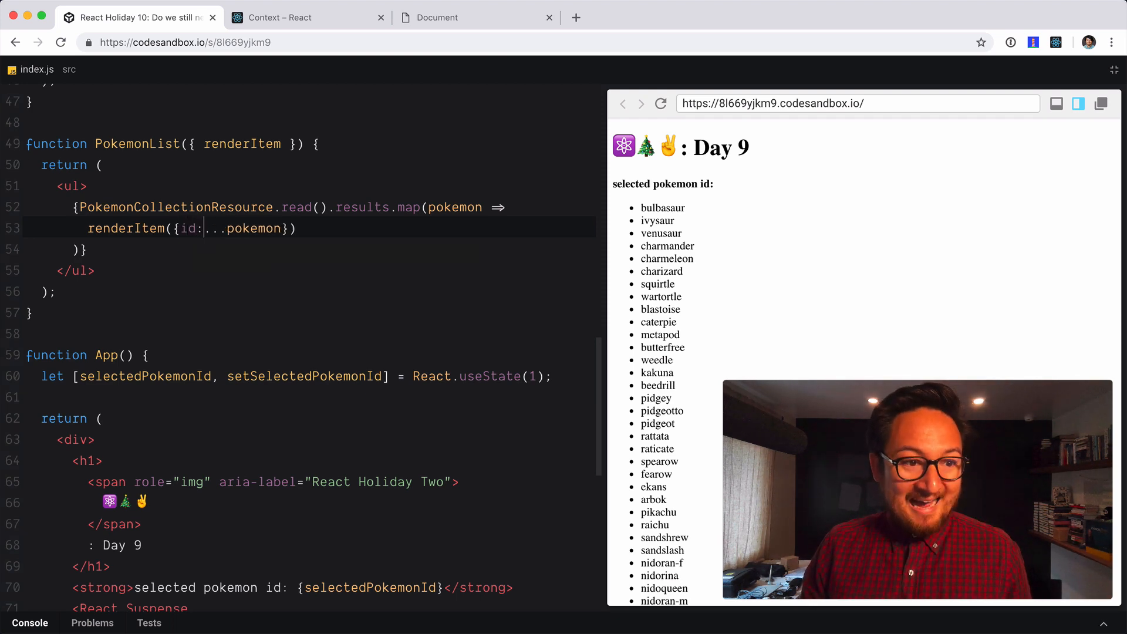
text(,)
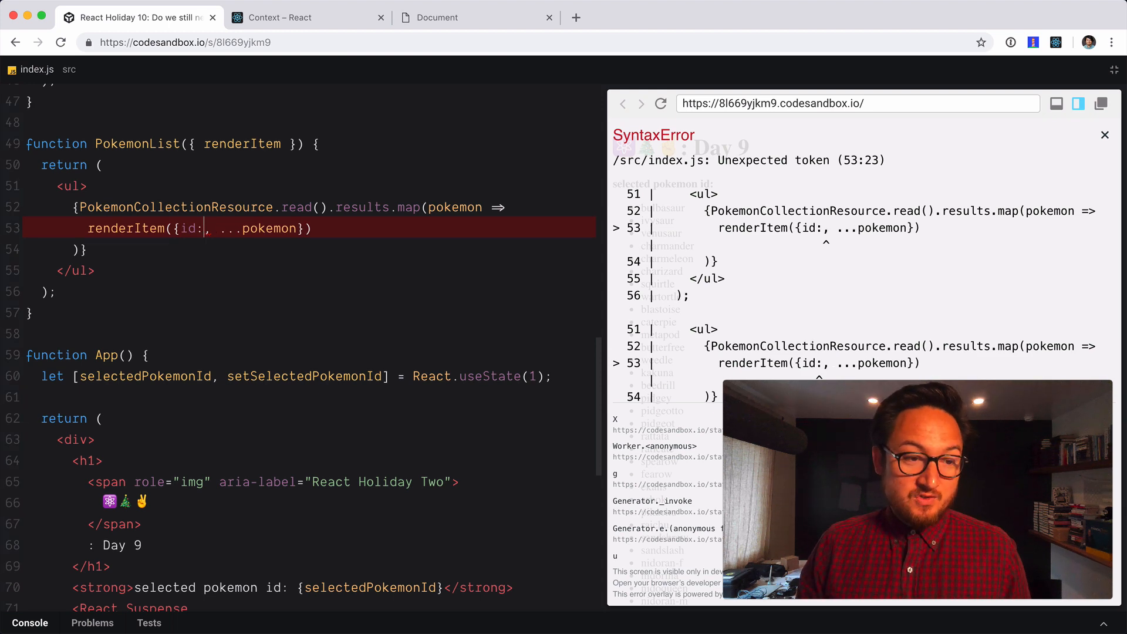
text(pokemon.url.split("/")[6])
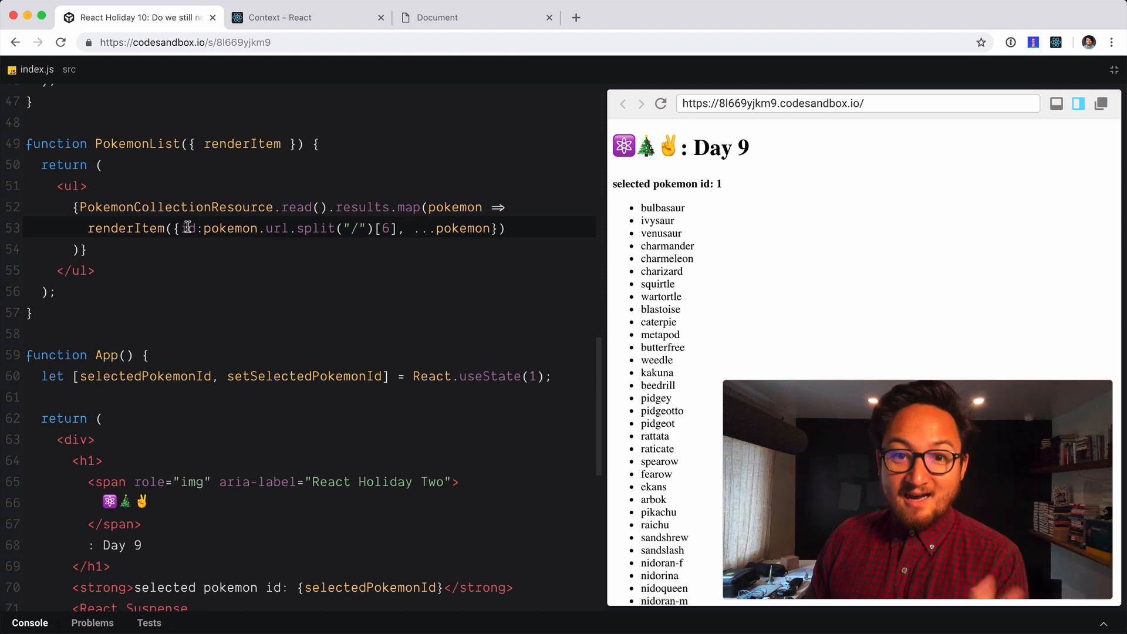
scroll(down, 3)
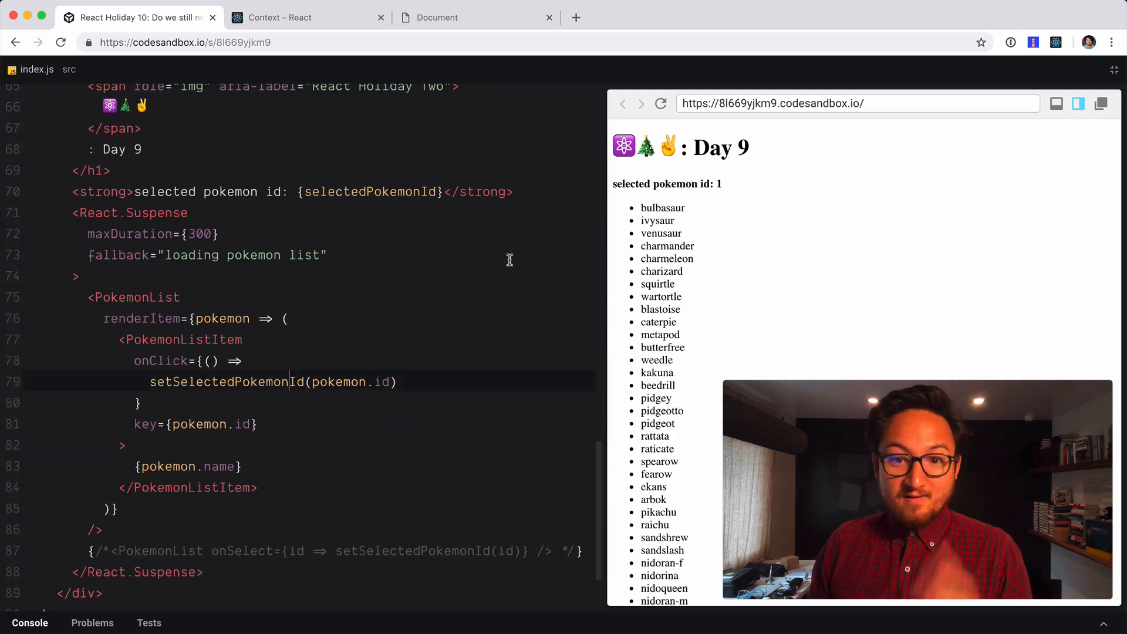
click(656, 284)
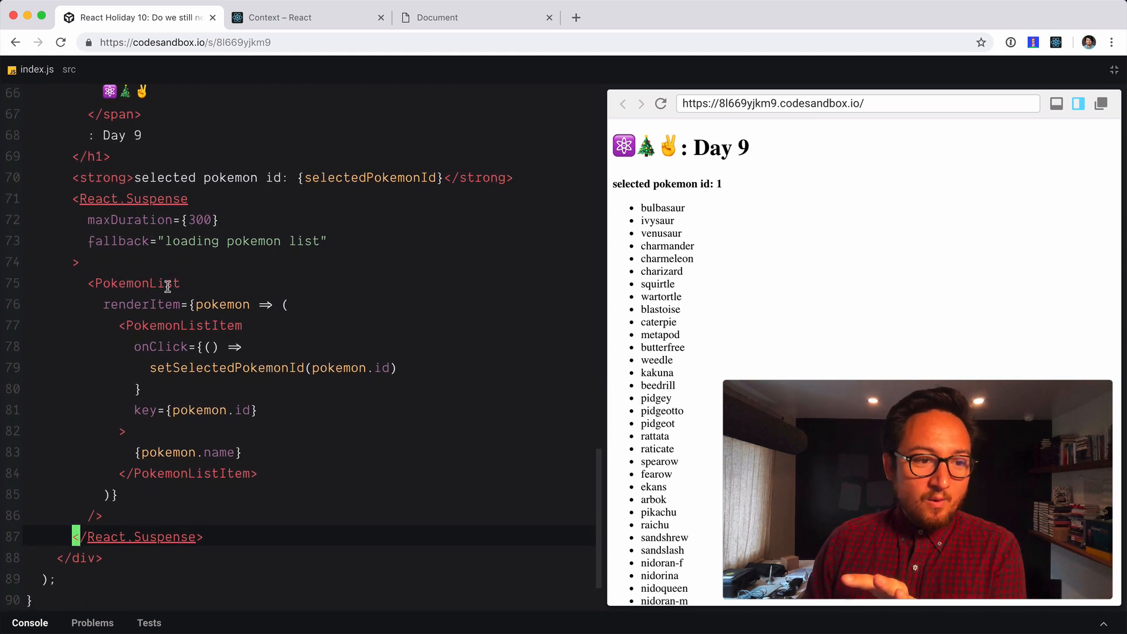
double_click(135, 282)
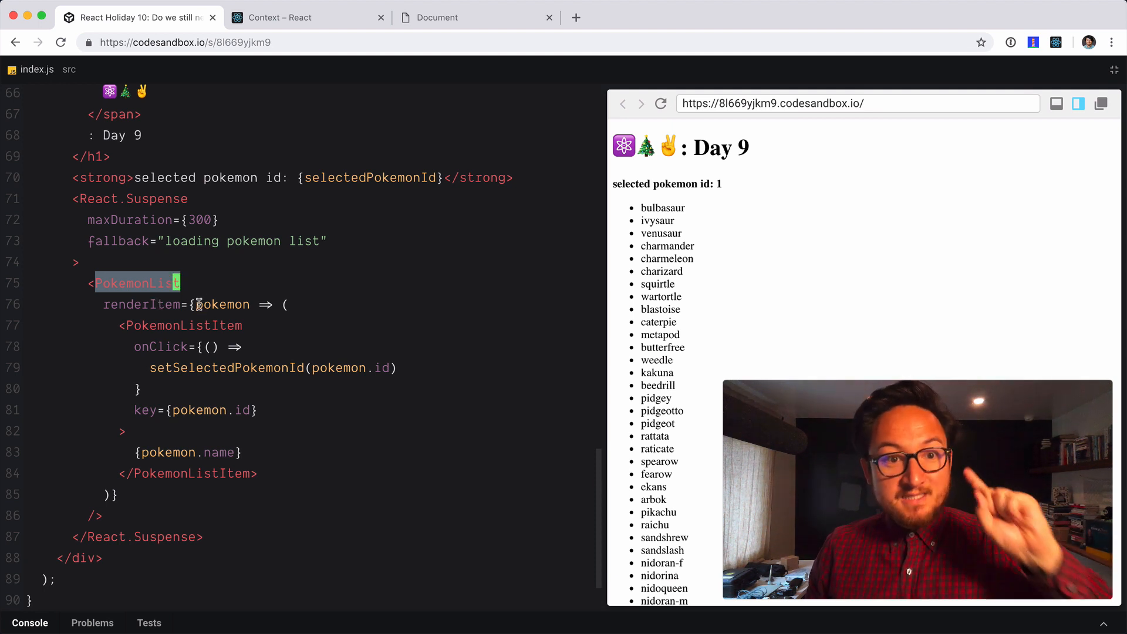
double_click(226, 367)
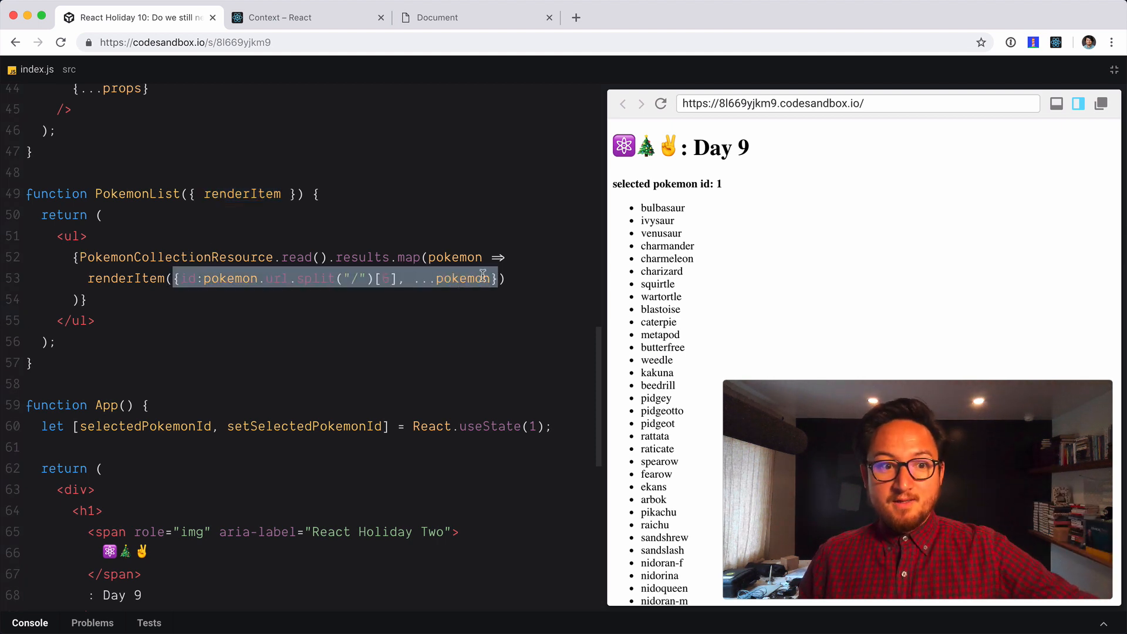
click(214, 278)
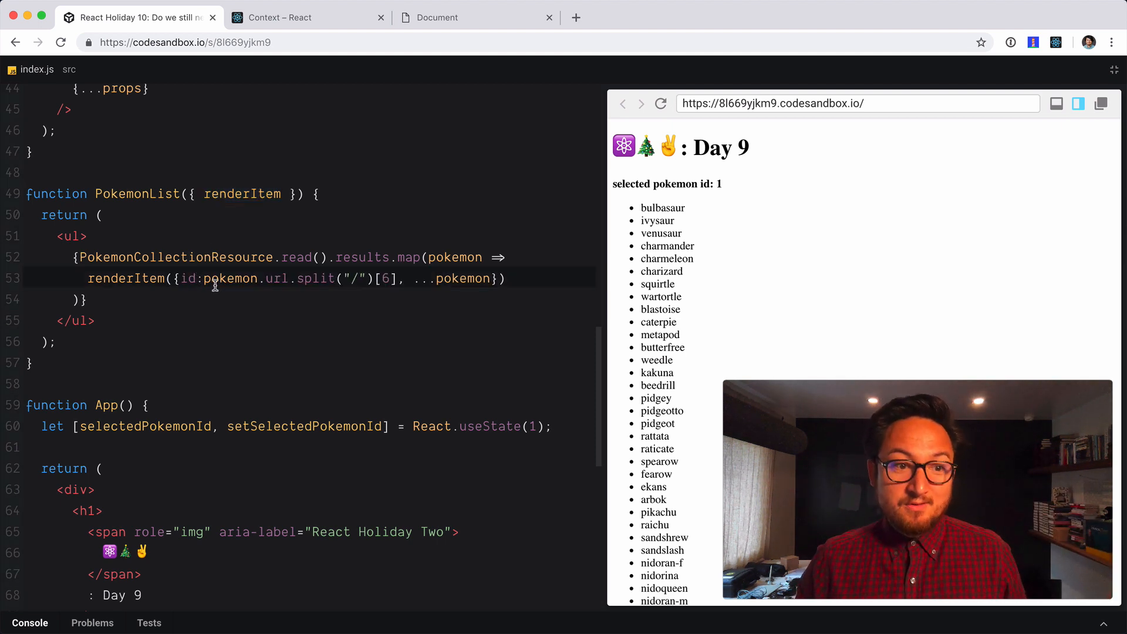